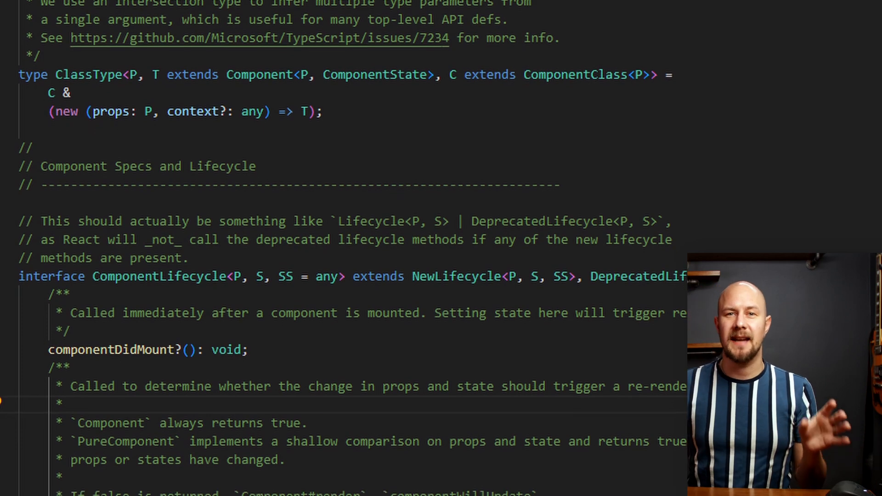
pyautogui.scroll(-3)
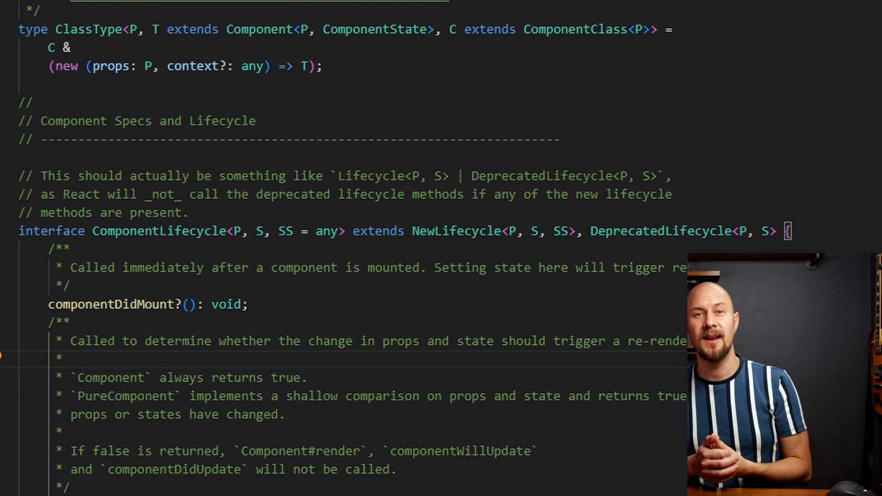
pyautogui.scroll(-3)
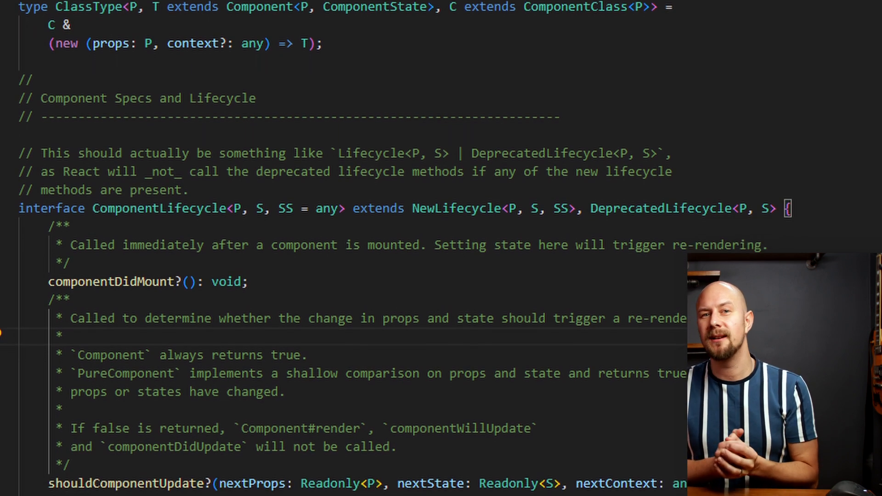
pyautogui.scroll(-3)
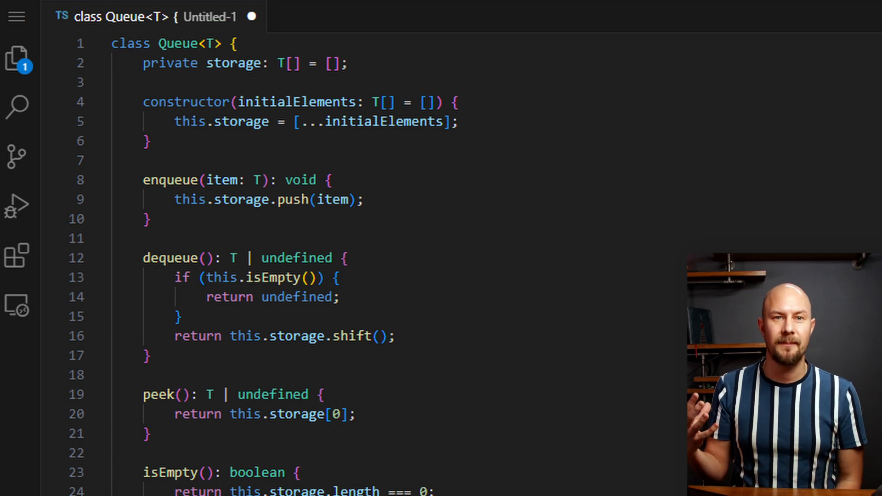
pyautogui.scroll(-3)
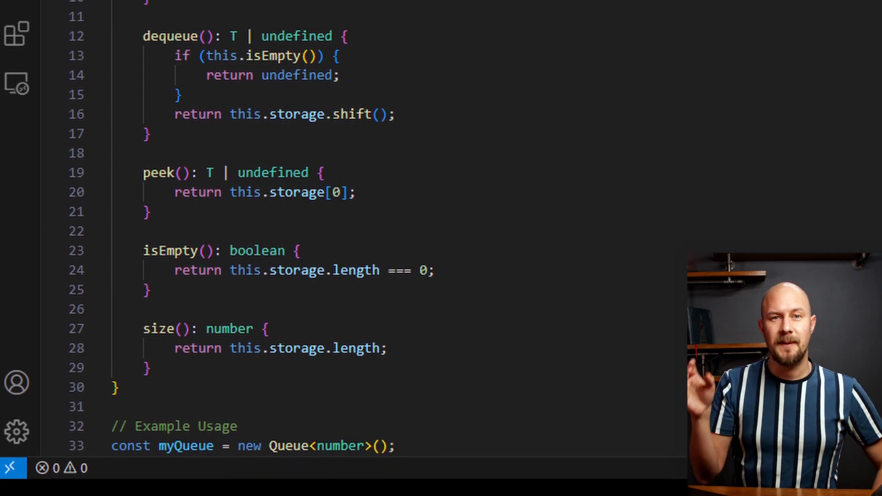
pyautogui.scroll(3)
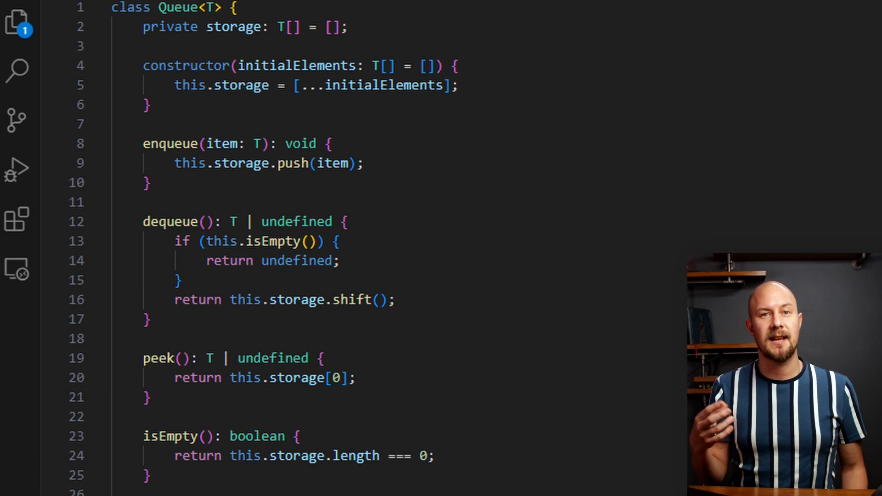